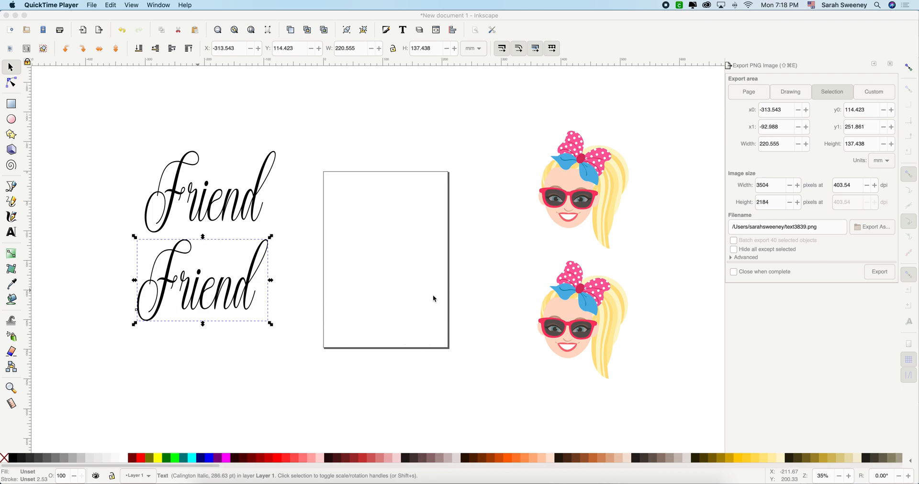
{"action": "mouse_move", "coordinate": [294, 255]}
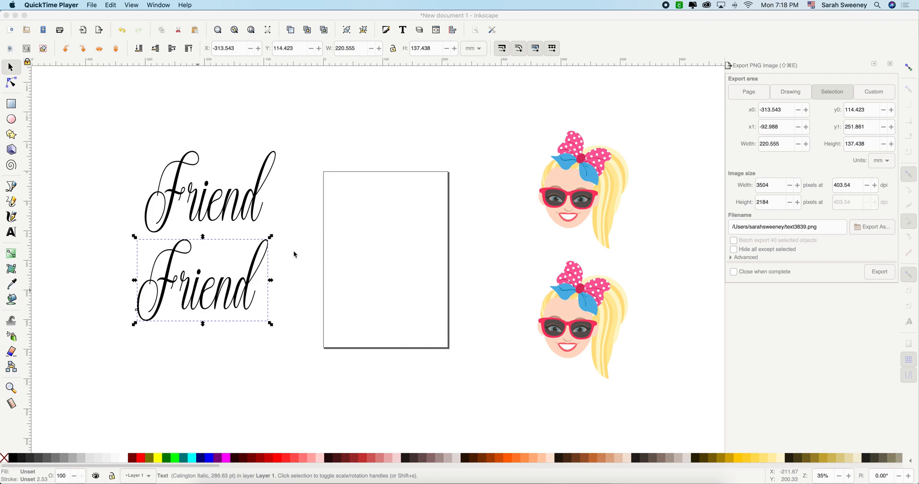
{"action": "mouse_move", "coordinate": [584, 300]}
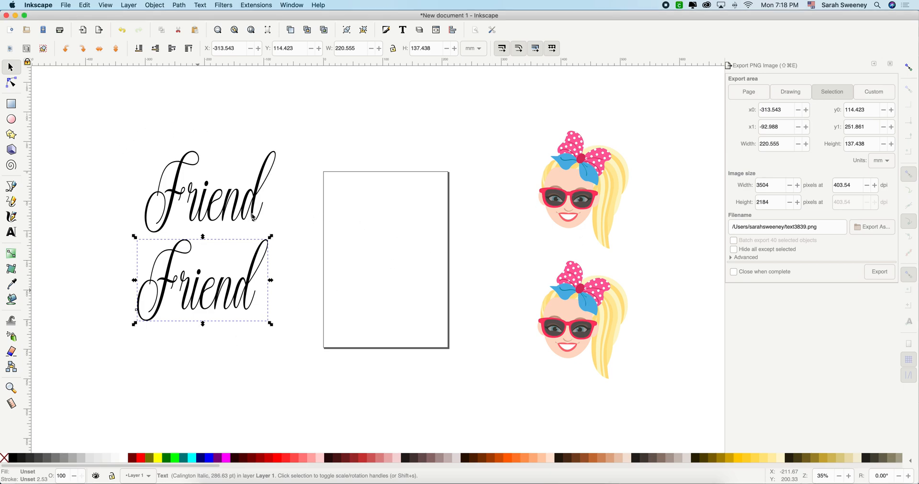
Copy the upper 'Friend' text, paste it in place, and select the pasted copy
{"action": "left_click", "coordinate": [205, 194]}
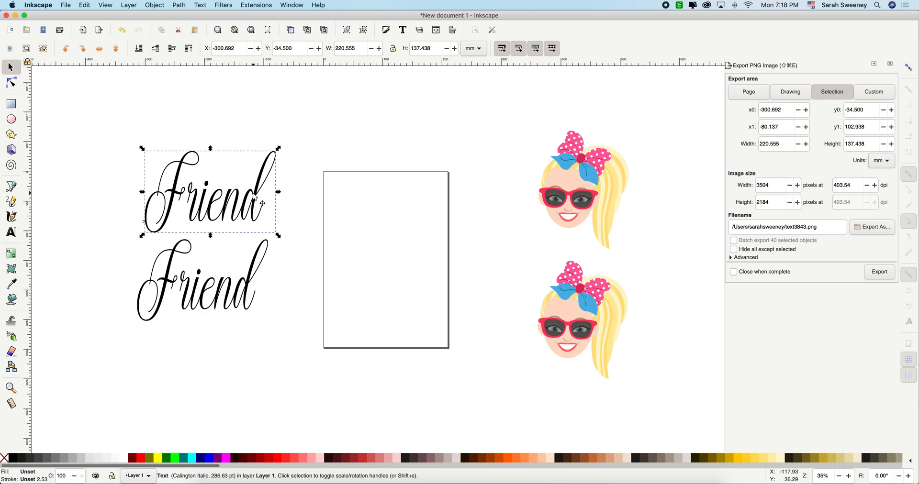
{"action": "mouse_move", "coordinate": [245, 194]}
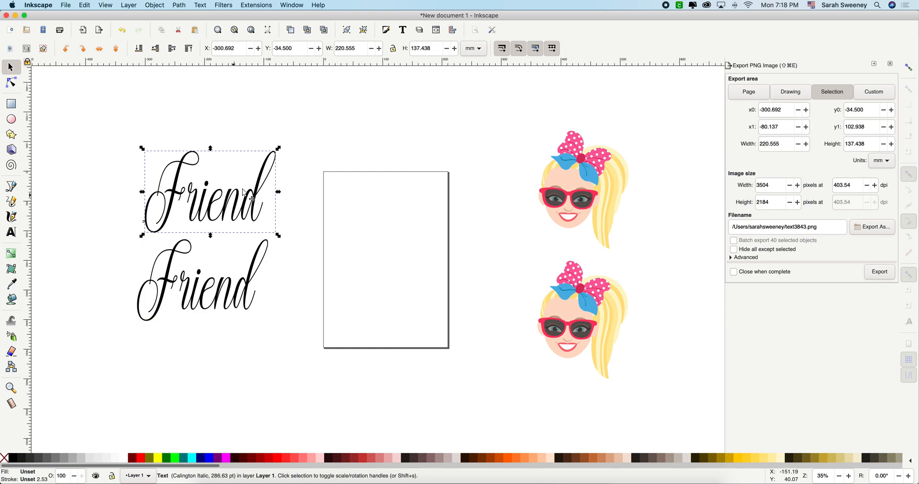
{"action": "left_click", "coordinate": [83, 5]}
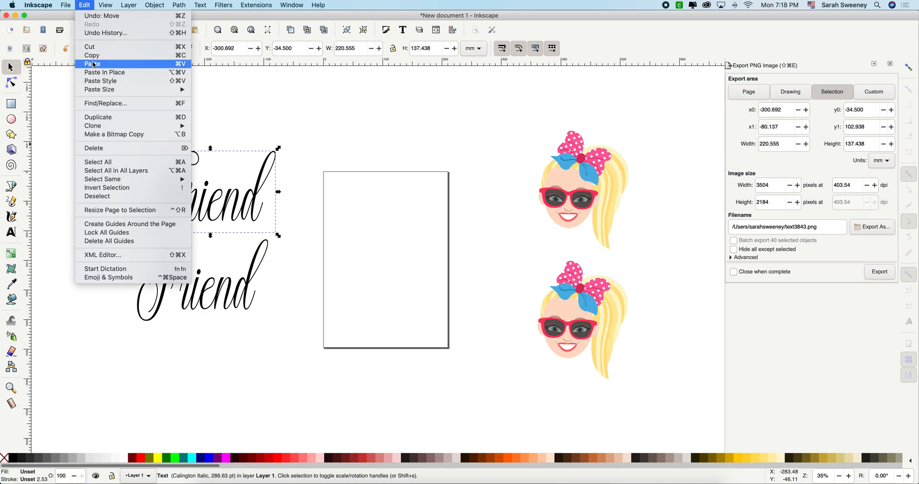
{"action": "left_click", "coordinate": [91, 63]}
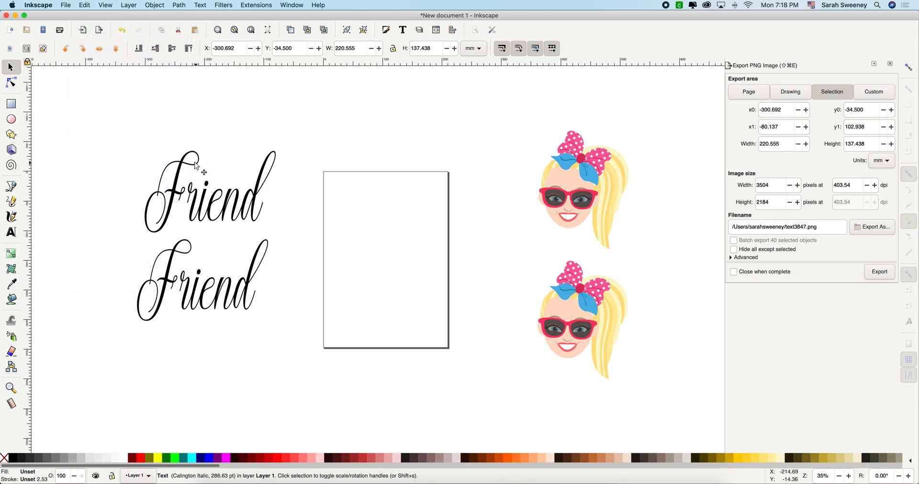
{"action": "left_click", "coordinate": [202, 190]}
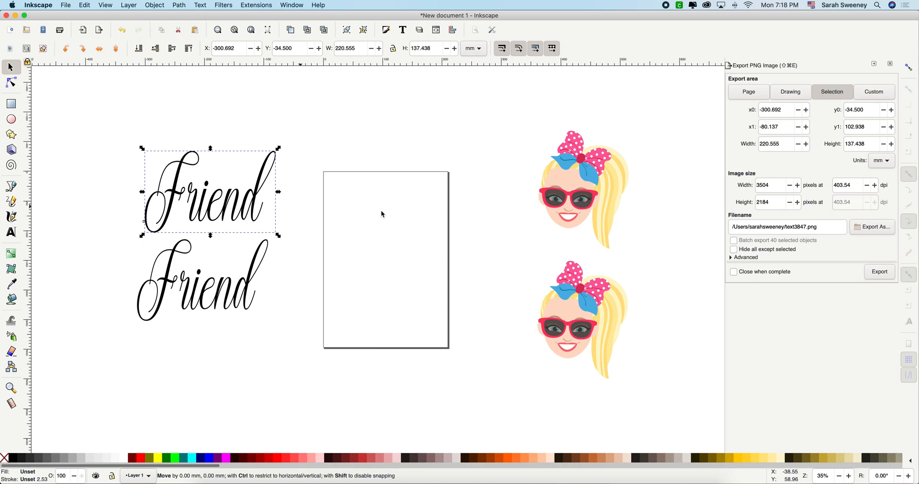
Drag the 'Friend' copy over the page's top edge and convert it to a path
{"action": "left_click_drag", "start_coordinate": [209, 191], "coordinate": [289, 195]}
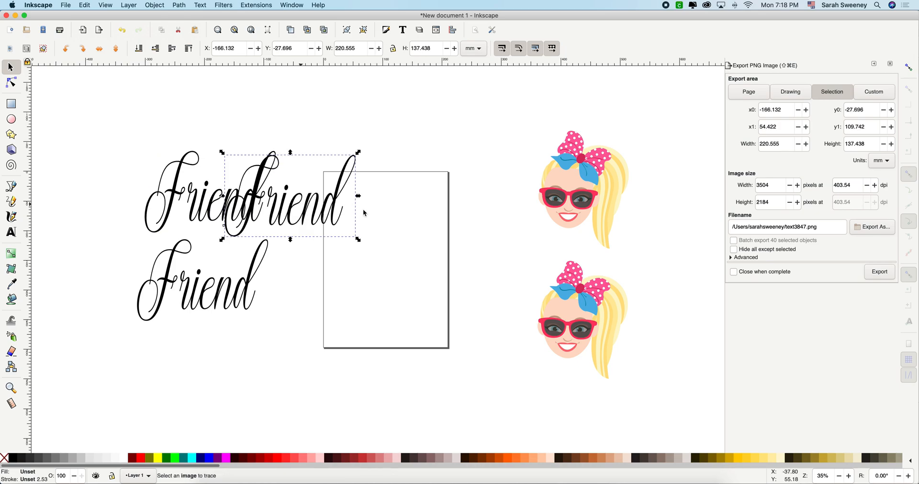
{"action": "left_click_drag", "start_coordinate": [288, 196], "coordinate": [349, 204]}
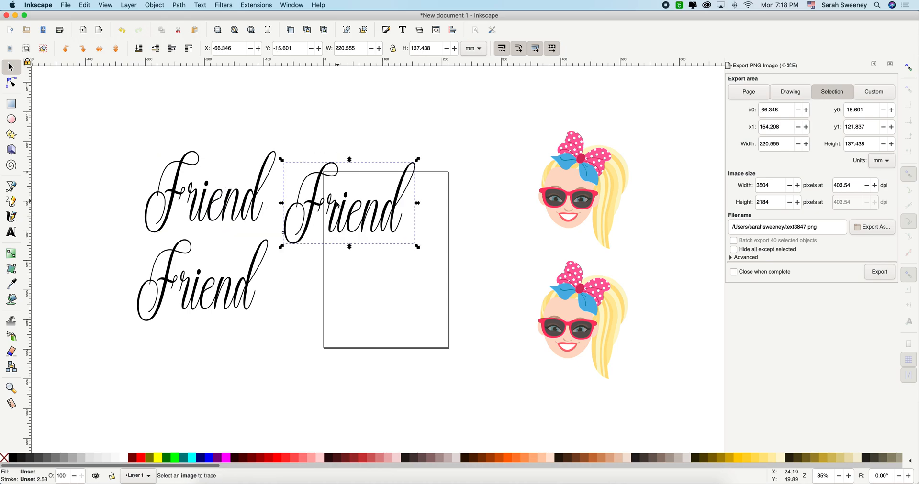
{"action": "left_click_drag", "start_coordinate": [346, 202], "coordinate": [363, 212]}
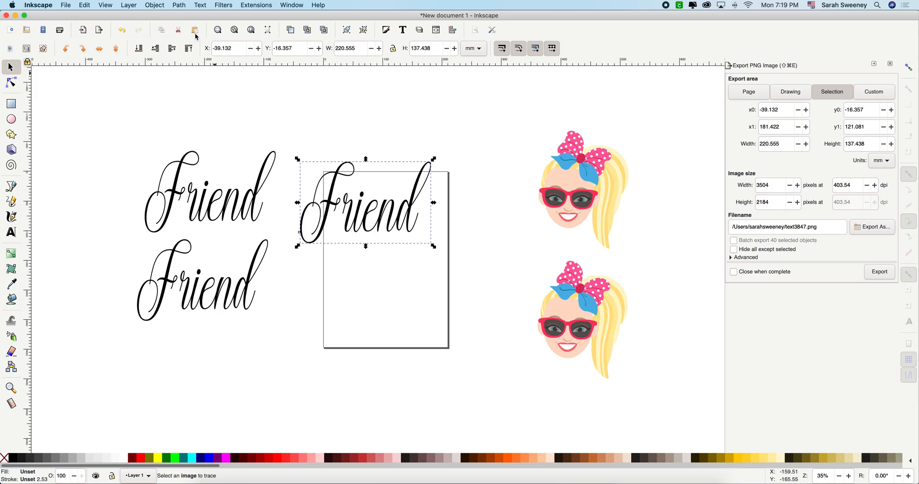
{"action": "left_click", "coordinate": [178, 5]}
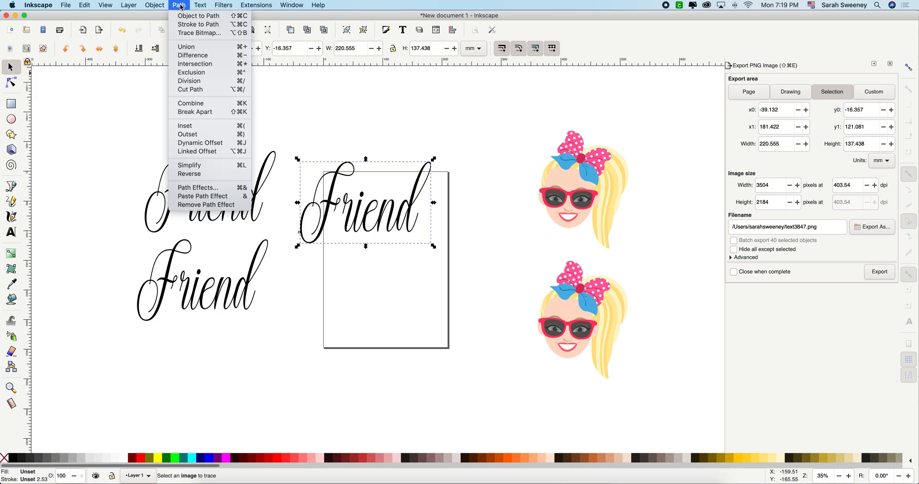
{"action": "left_click", "coordinate": [155, 5]}
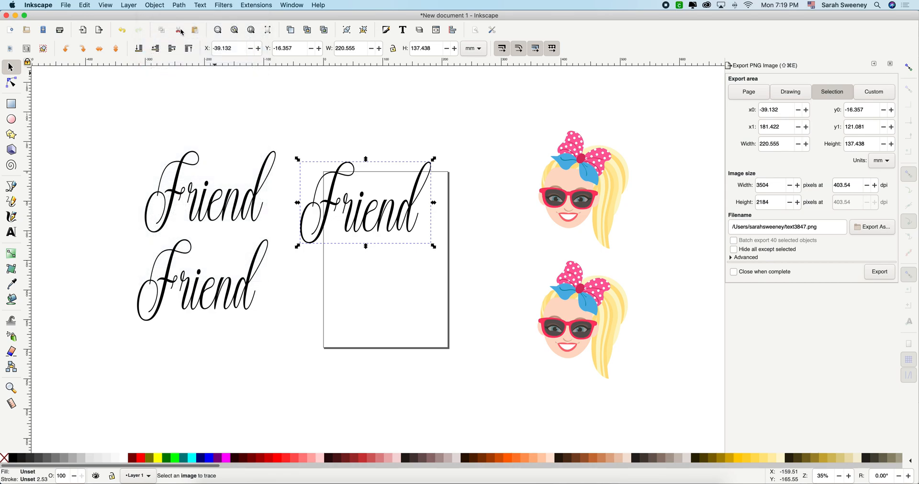
{"action": "left_click", "coordinate": [178, 5]}
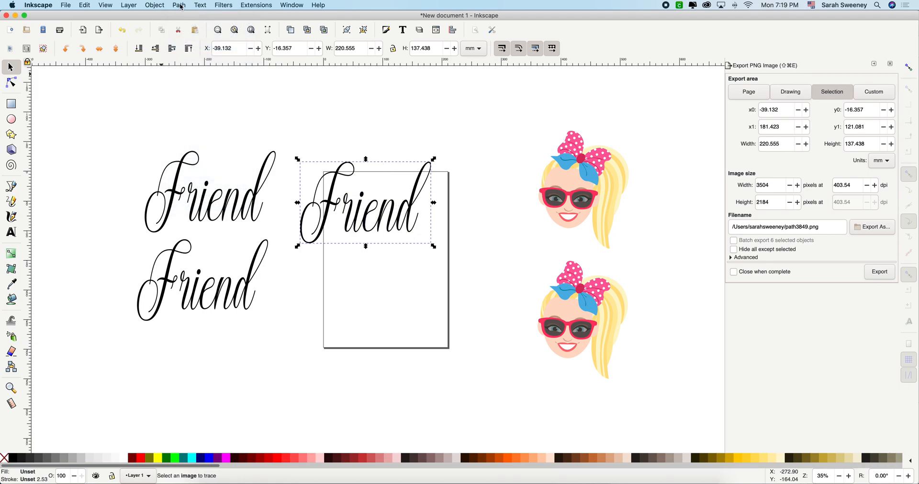
Apply Path > Outset to expand the 'Friend' path on the page
{"action": "left_click", "coordinate": [178, 5]}
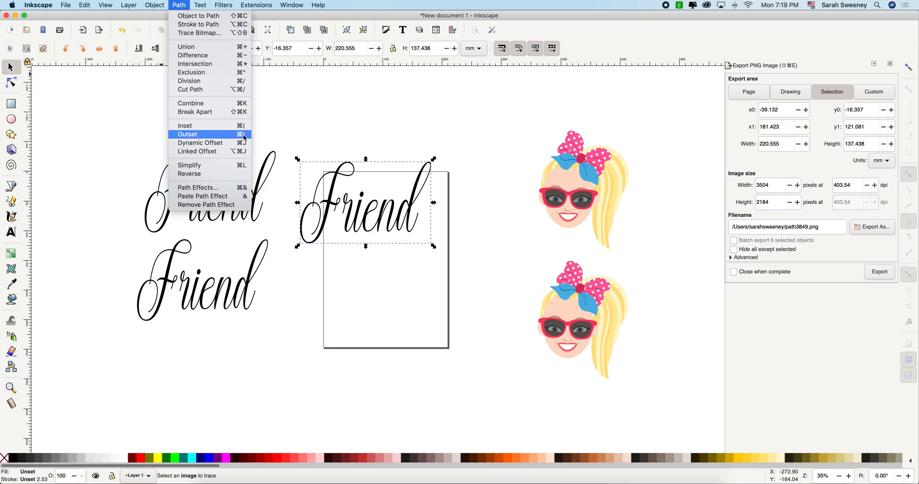
{"action": "mouse_move", "coordinate": [242, 138]}
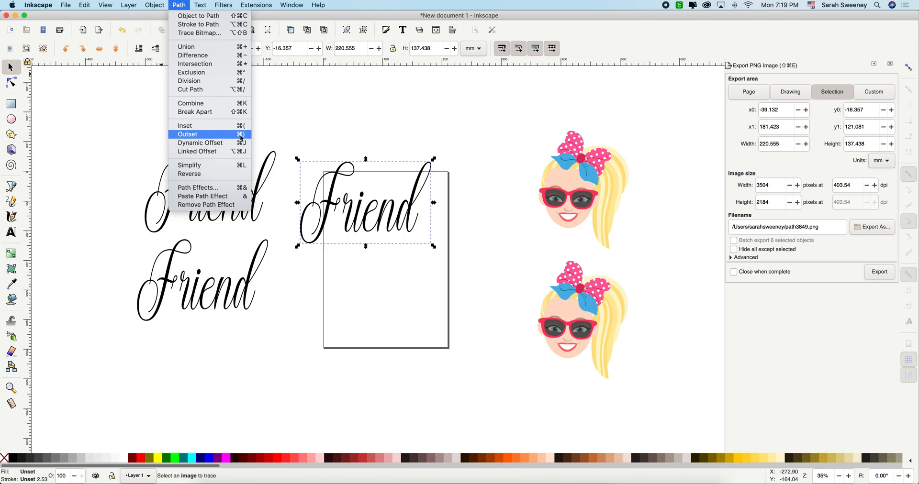
{"action": "left_click", "coordinate": [188, 135]}
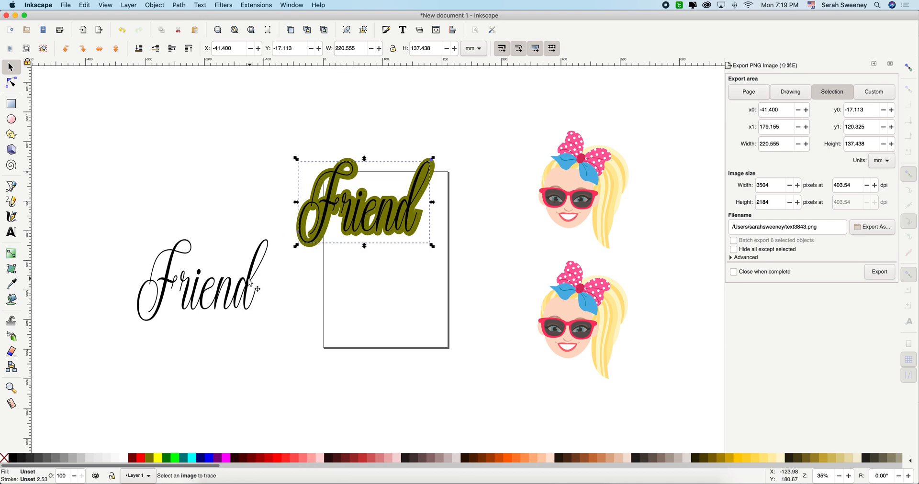
Select the lower 'Friend' text and ungroup it
{"action": "left_click", "coordinate": [199, 279]}
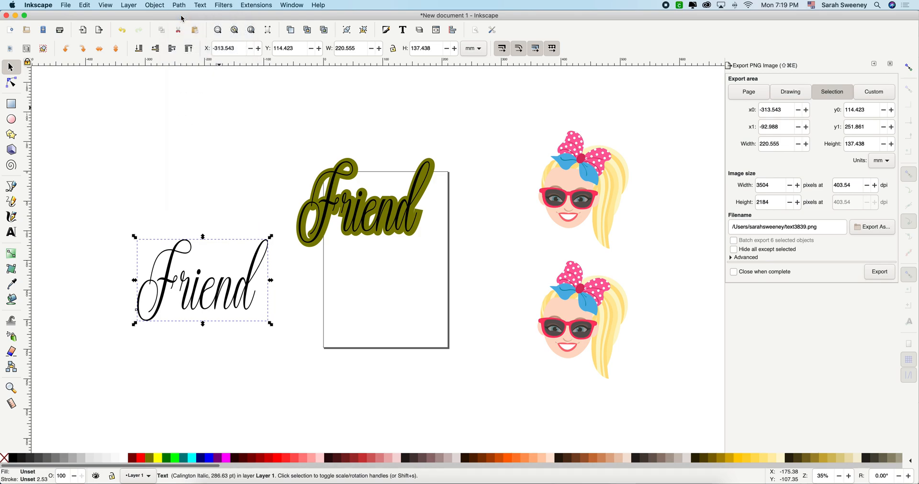
{"action": "left_click", "coordinate": [155, 5]}
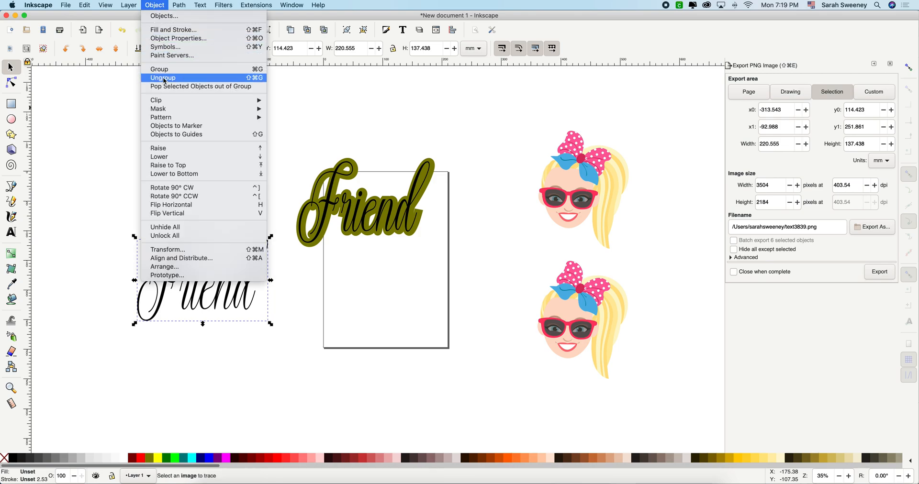
{"action": "left_click", "coordinate": [178, 5]}
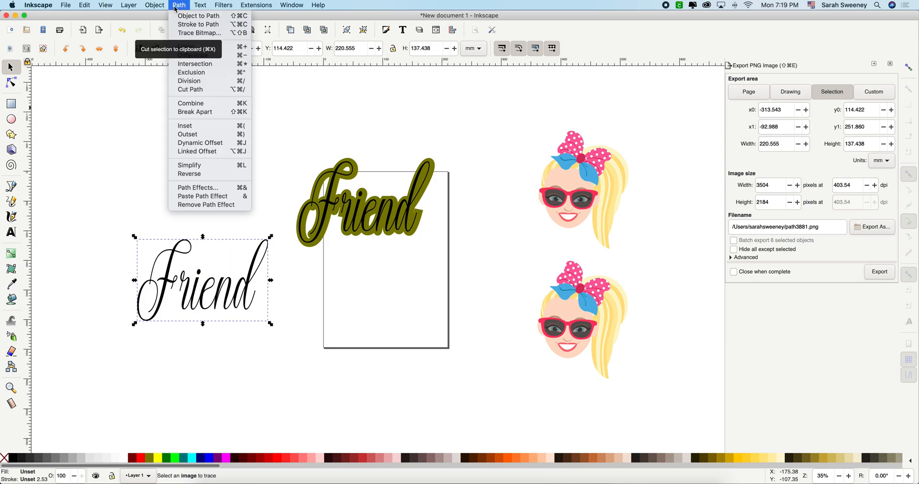
{"action": "mouse_move", "coordinate": [197, 152]}
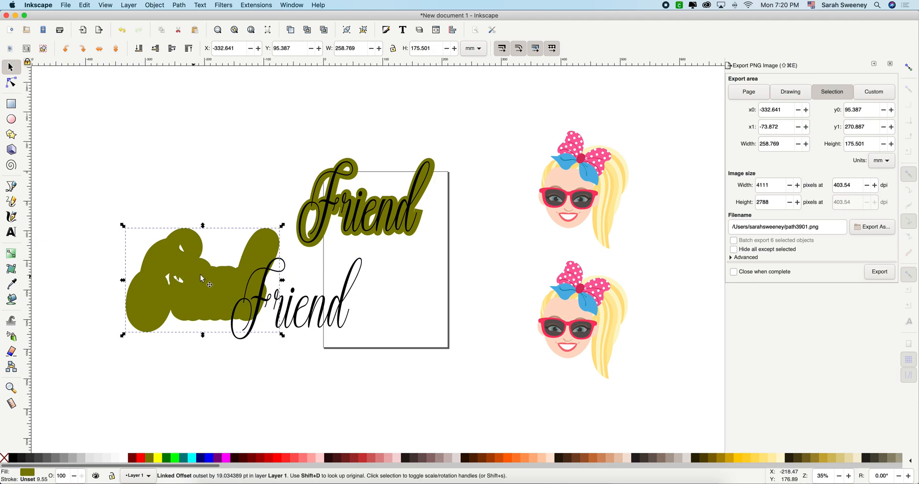
{"action": "mouse_move", "coordinate": [167, 264]}
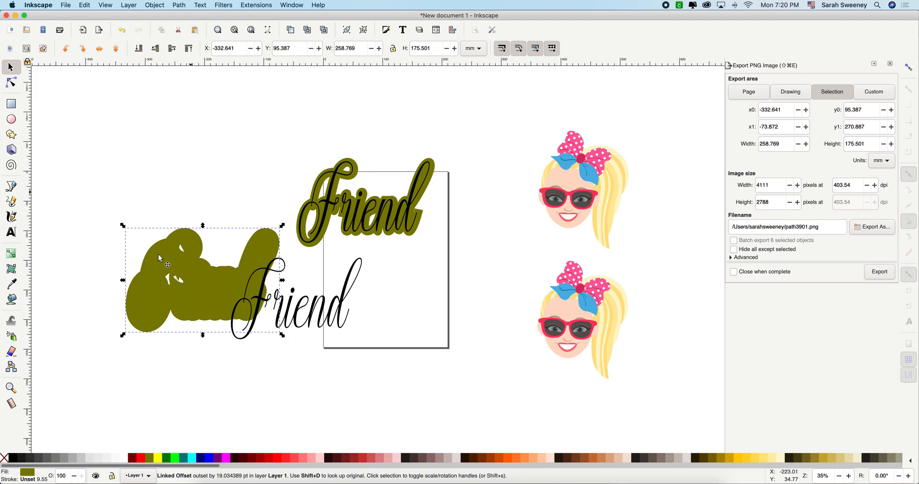
Break apart the olive offset shadow and delete its small leftover fragments
{"action": "left_click", "coordinate": [179, 5]}
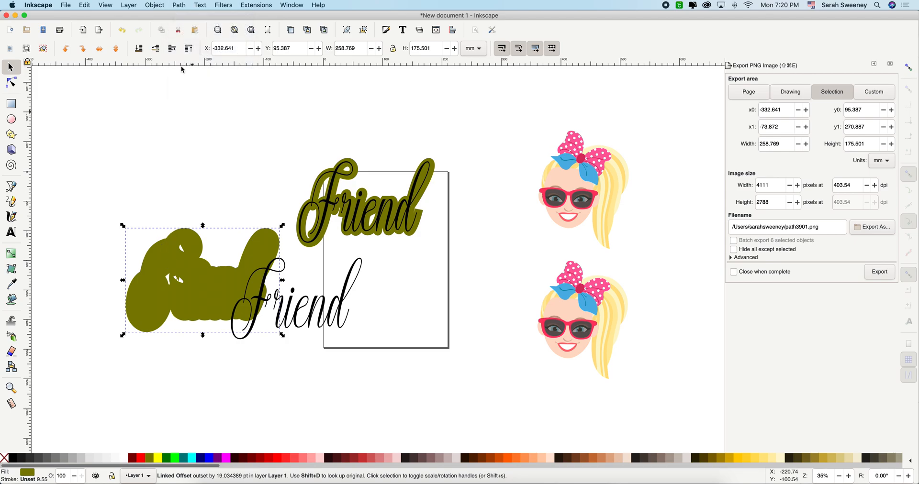
{"action": "left_click", "coordinate": [179, 5]}
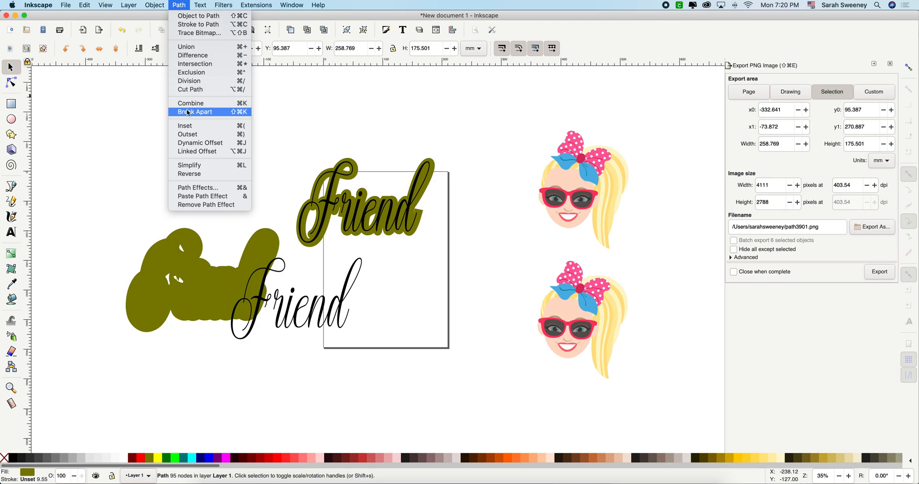
{"action": "left_click", "coordinate": [195, 112]}
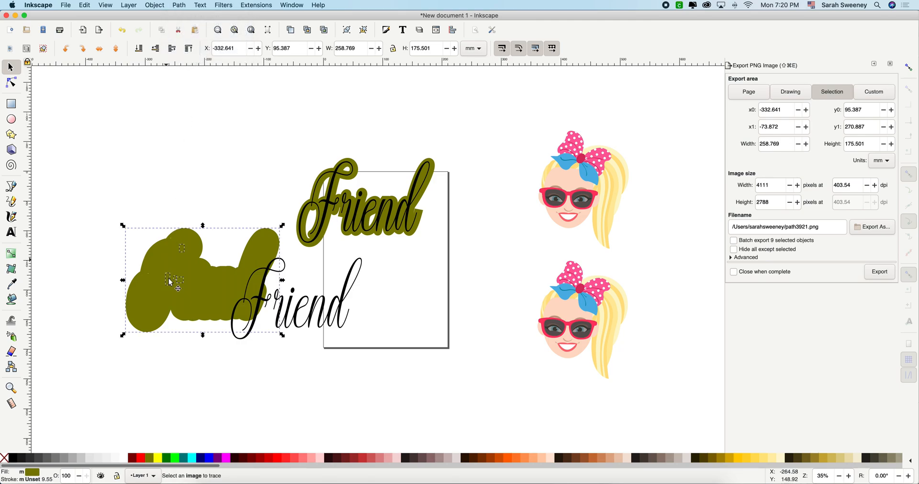
{"action": "mouse_move", "coordinate": [145, 299]}
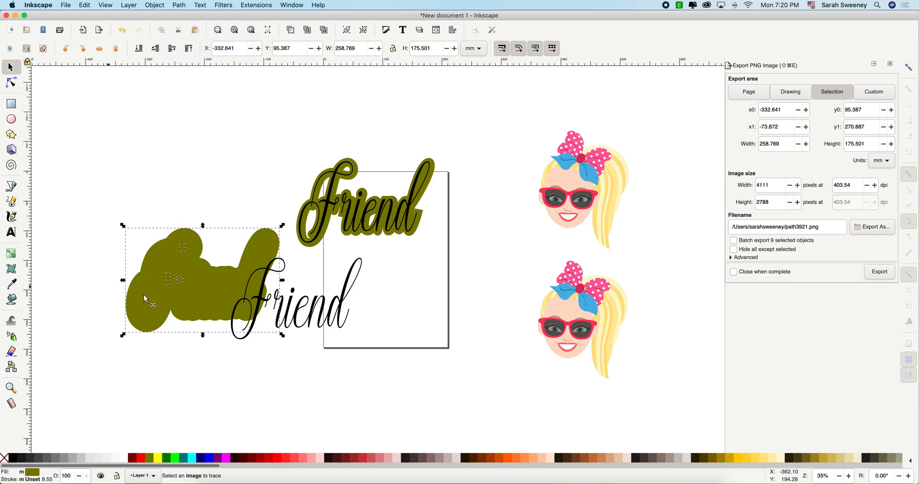
{"action": "left_click", "coordinate": [790, 92]}
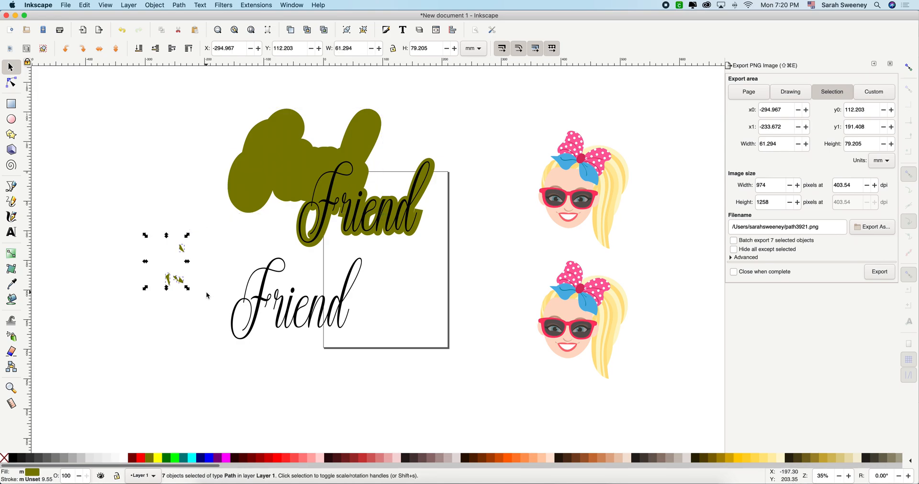
{"action": "left_click", "coordinate": [790, 91]}
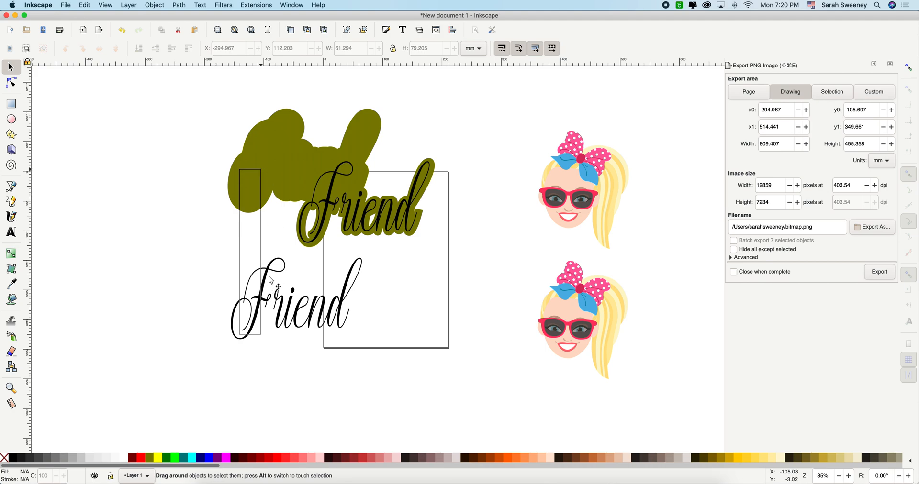
Drag the lower 'Friend' text up onto the olive shadow, then select the upper girl image
{"action": "left_click", "coordinate": [293, 299]}
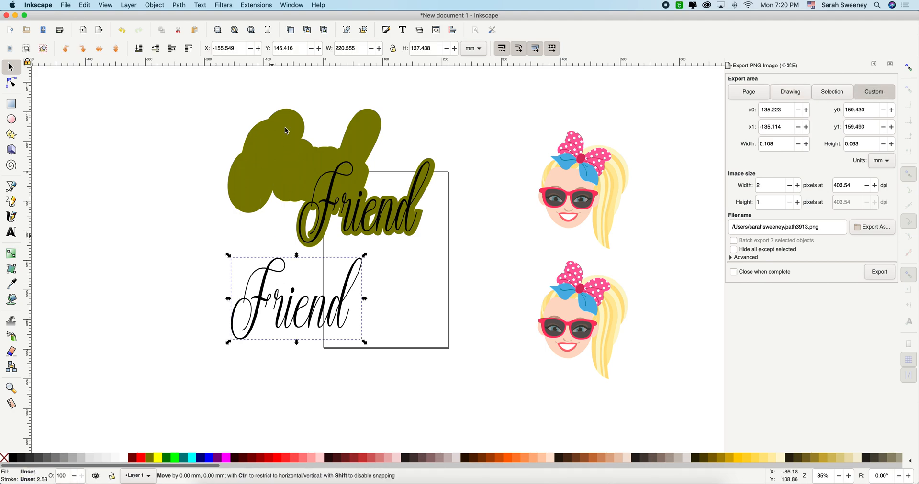
{"action": "left_click_drag", "start_coordinate": [293, 299], "coordinate": [293, 188]}
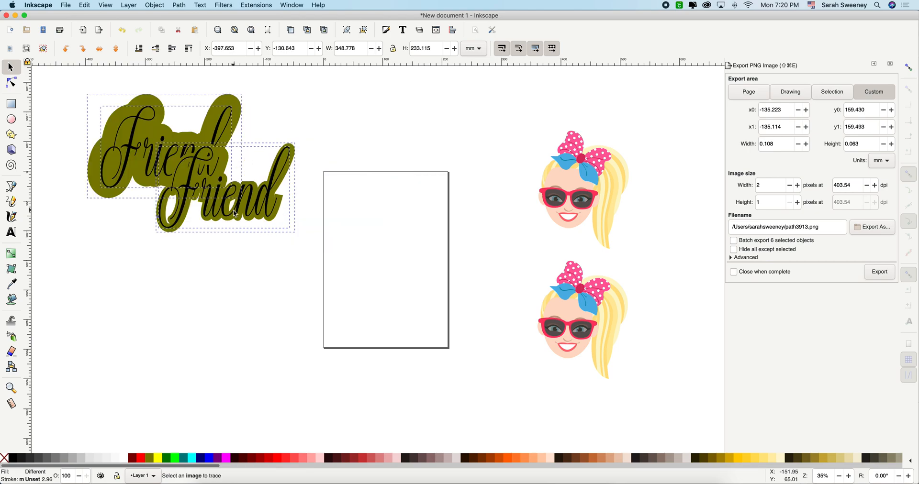
{"action": "left_click", "coordinate": [191, 164]}
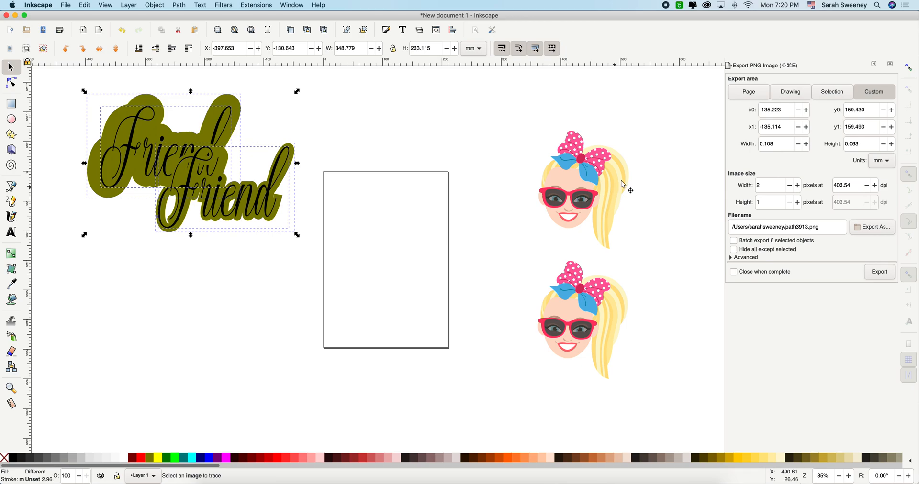
{"action": "mouse_move", "coordinate": [614, 200]}
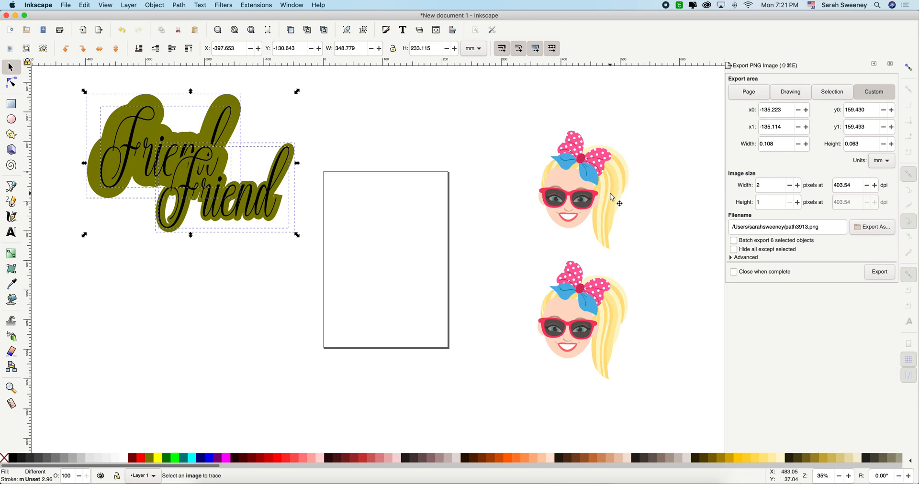
{"action": "left_click", "coordinate": [583, 190]}
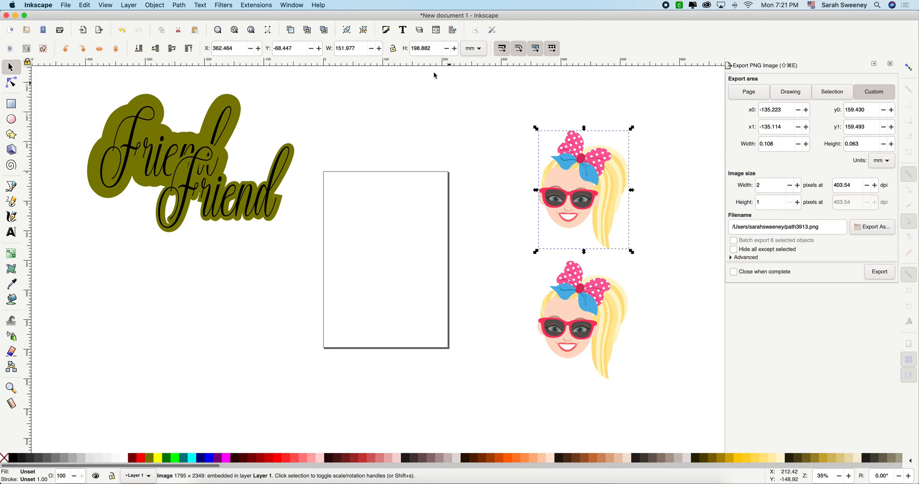
Trace the upper girl with multiple colour scans and Stack on, then move the result left
{"action": "left_click", "coordinate": [178, 5]}
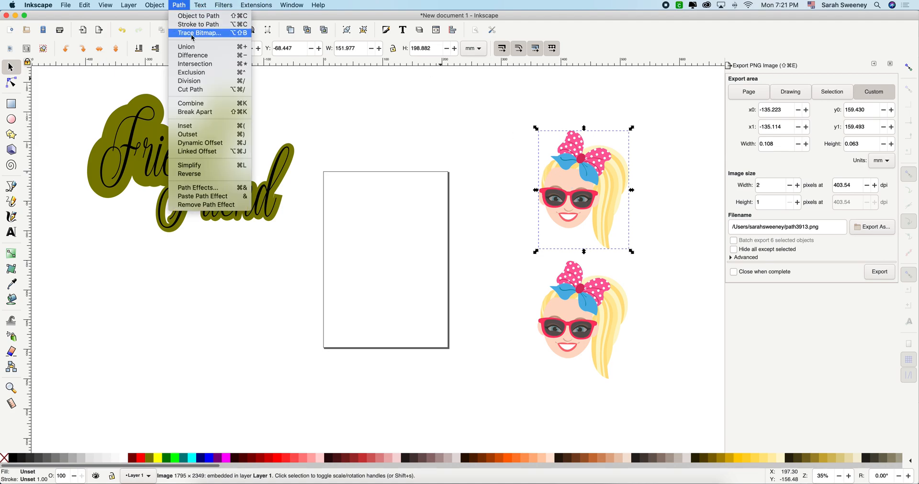
{"action": "left_click", "coordinate": [199, 32]}
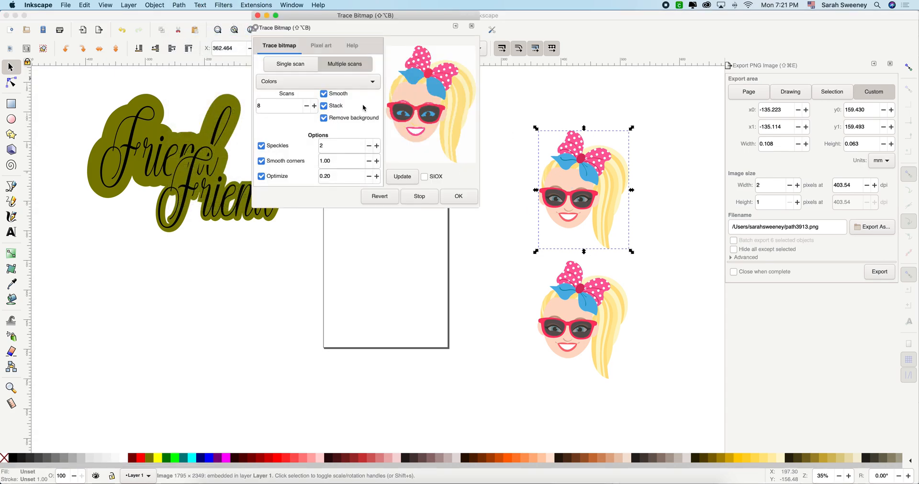
{"action": "left_click", "coordinate": [324, 94]}
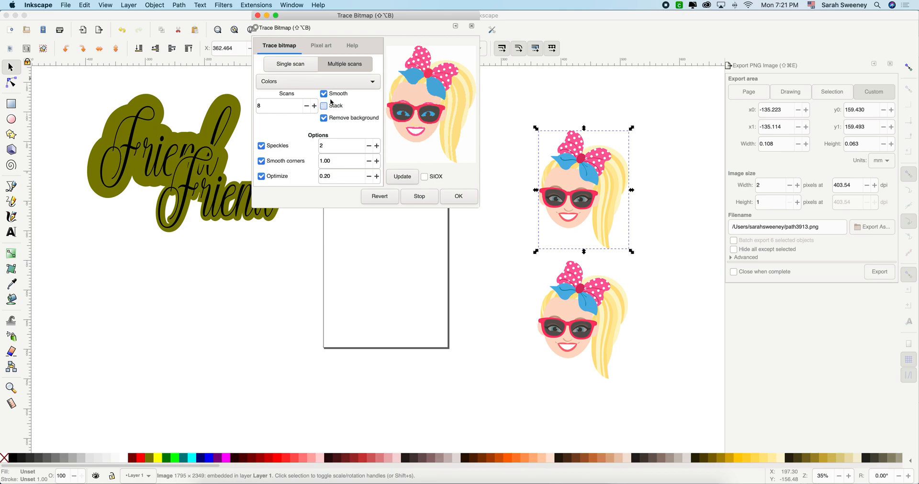
{"action": "left_click", "coordinate": [324, 106]}
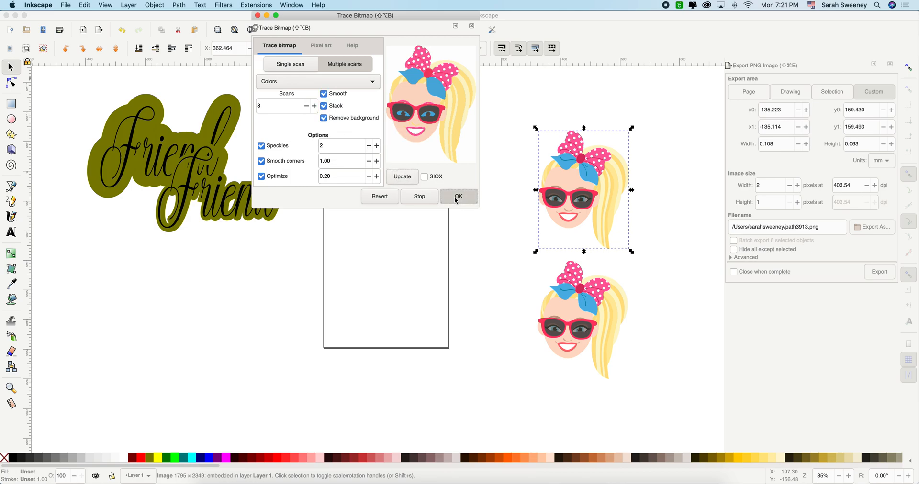
{"action": "left_click", "coordinate": [459, 196]}
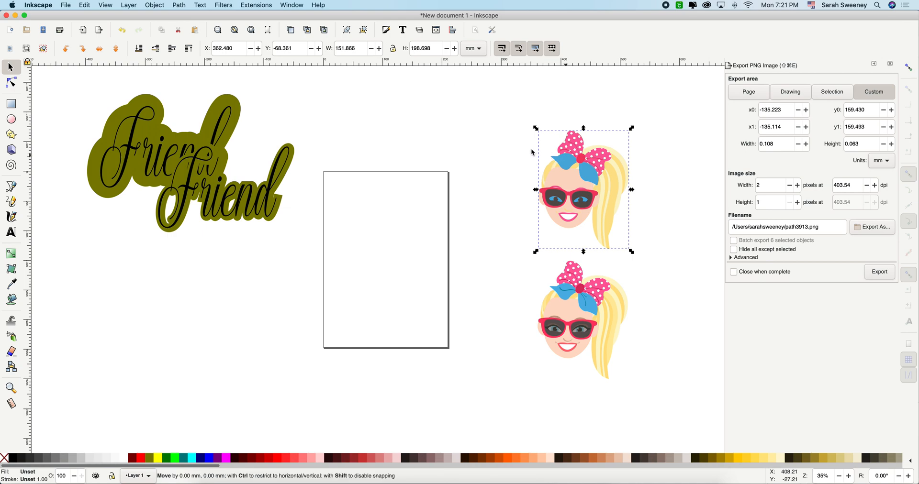
{"action": "left_click_drag", "start_coordinate": [583, 191], "coordinate": [504, 191]}
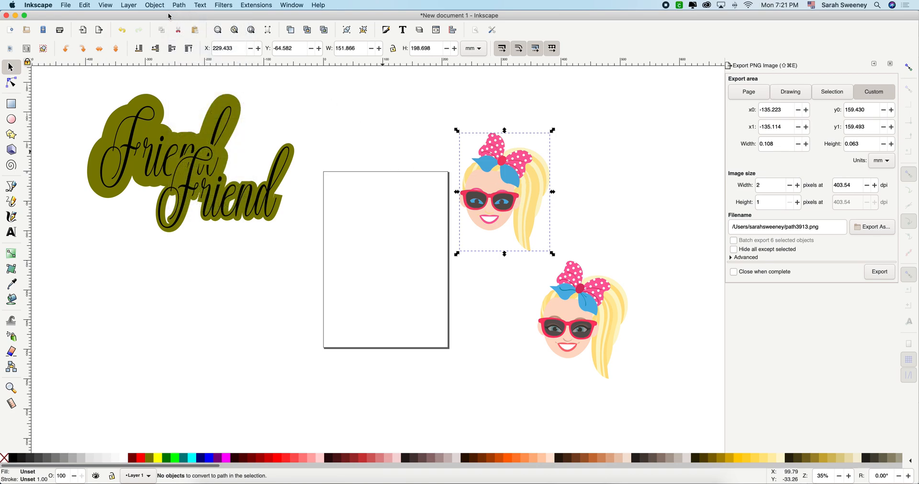
Ungroup the traced girl's paths and fill them with the Navy swatch
{"action": "left_click", "coordinate": [155, 5]}
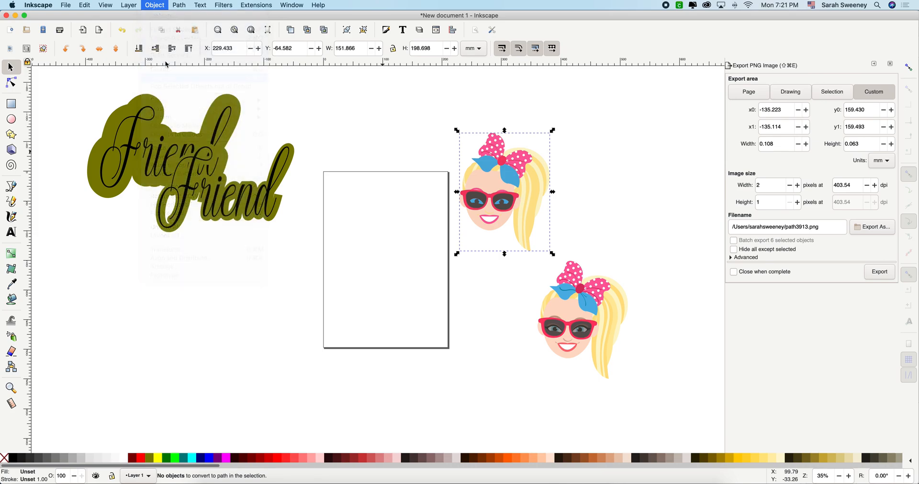
{"action": "left_click", "coordinate": [179, 4]}
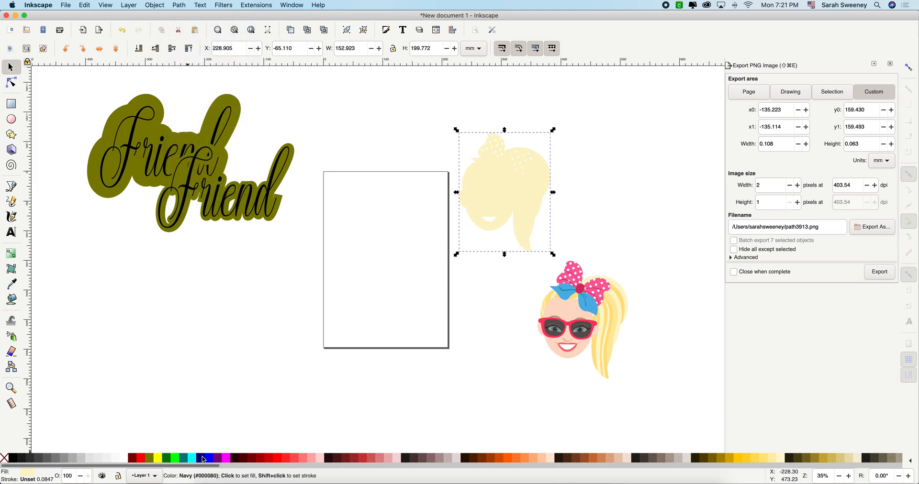
{"action": "left_click", "coordinate": [202, 458]}
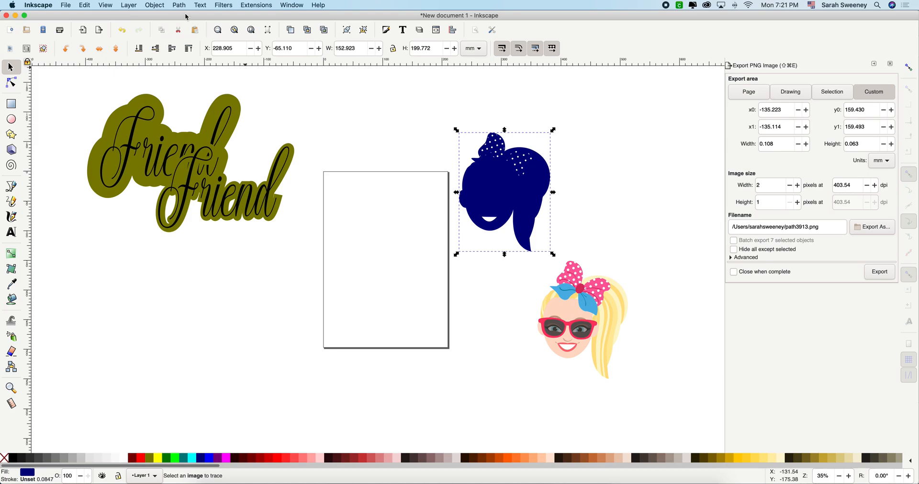
{"action": "mouse_move", "coordinate": [199, 133]}
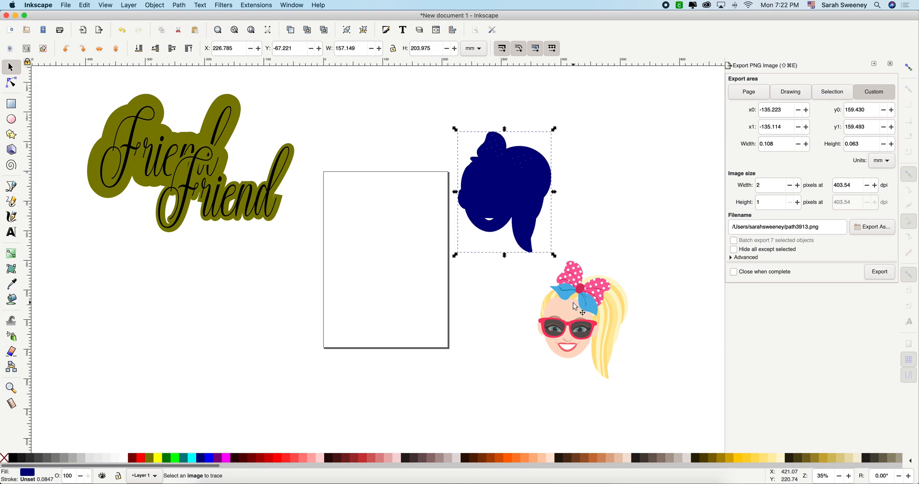
Colour-trace the lower cartoon girl with Trace Bitmap
{"action": "left_click", "coordinate": [179, 5]}
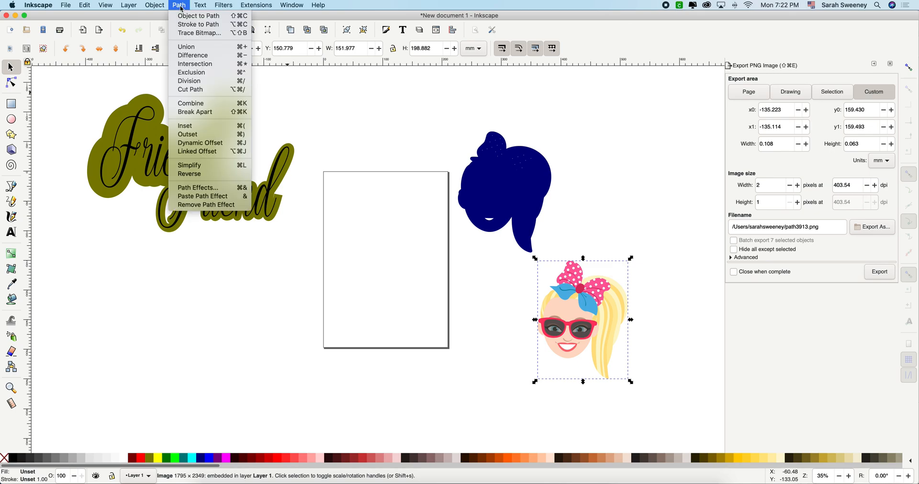
{"action": "left_click", "coordinate": [199, 32]}
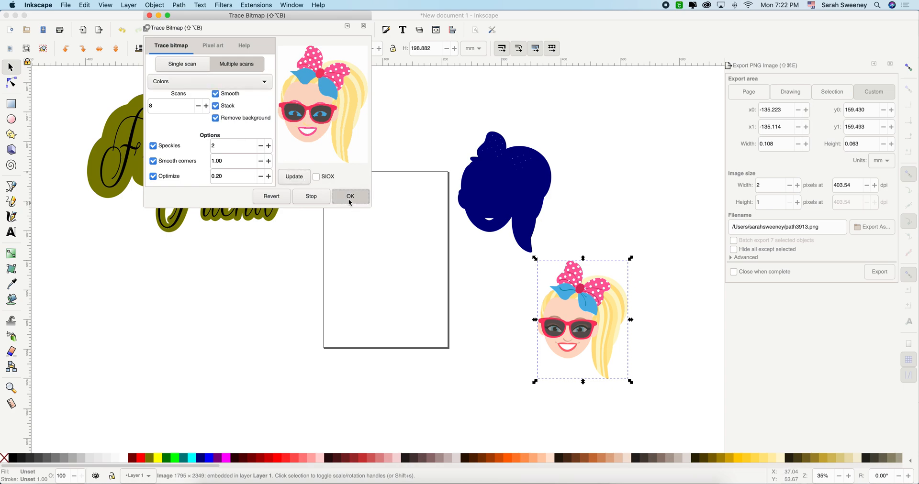
{"action": "left_click", "coordinate": [350, 196]}
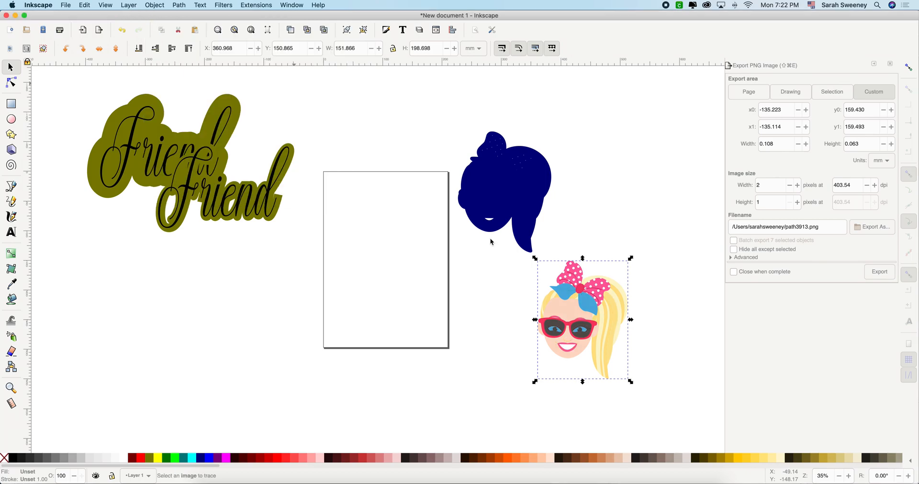
{"action": "mouse_move", "coordinate": [459, 314]}
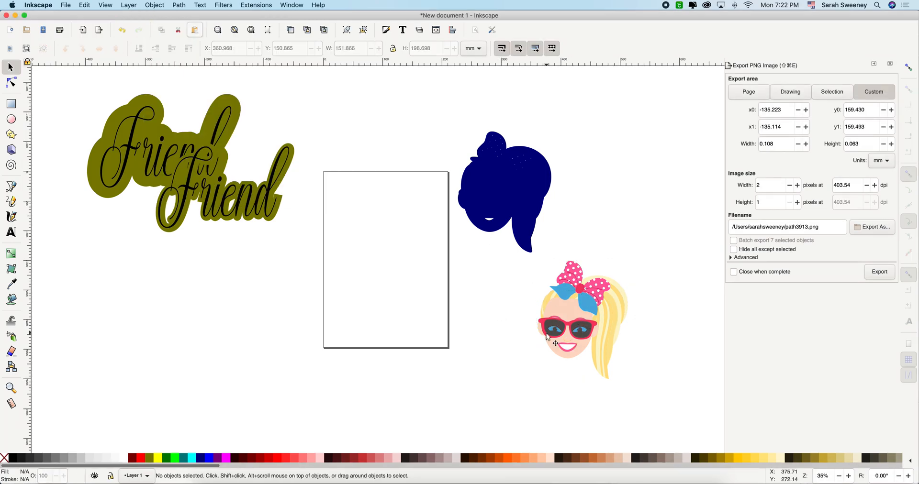
Reselect the traced lower girl and the cartoon picture for another trace
{"action": "left_click", "coordinate": [580, 319]}
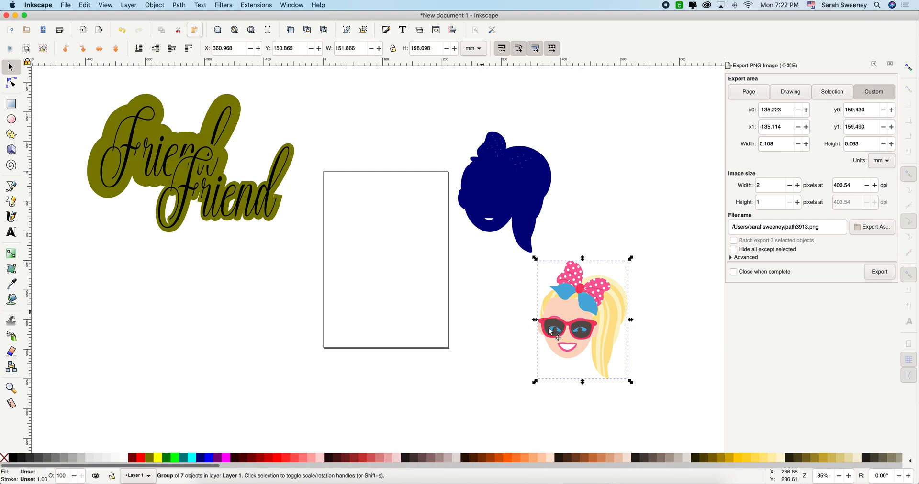
{"action": "left_click_drag", "start_coordinate": [582, 320], "coordinate": [557, 315]}
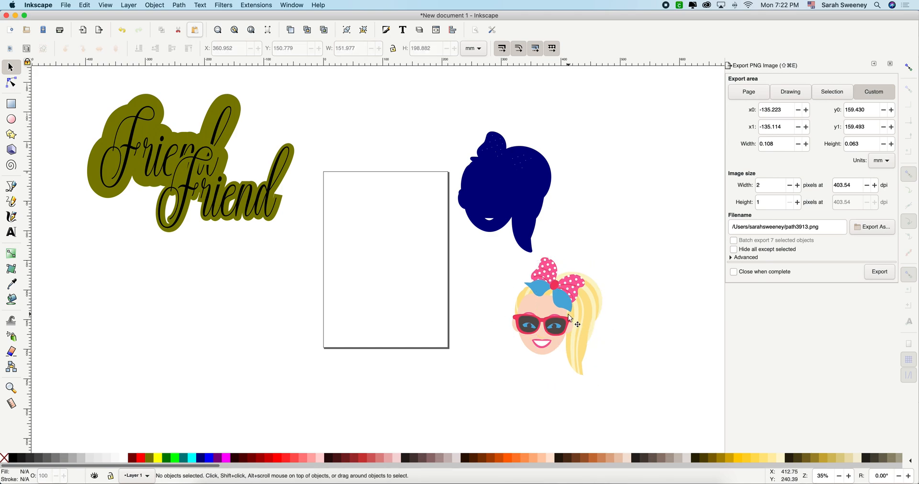
{"action": "left_click", "coordinate": [569, 323]}
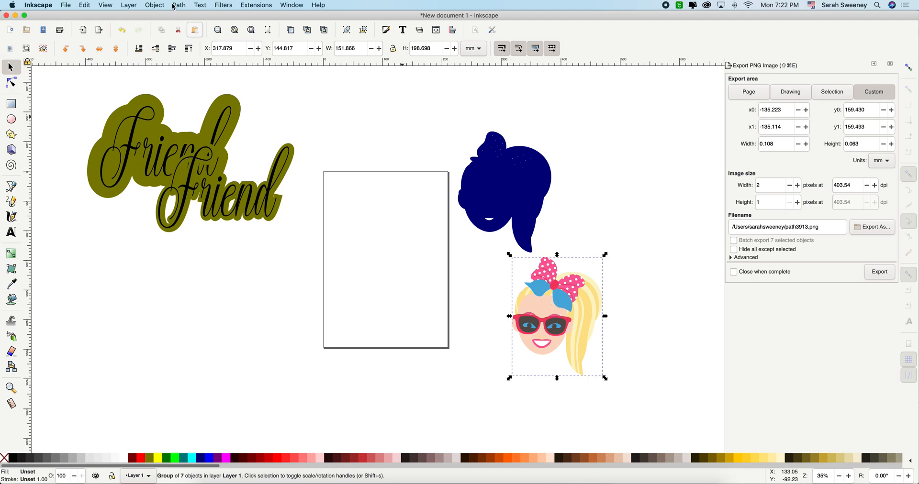
{"action": "left_click", "coordinate": [154, 5]}
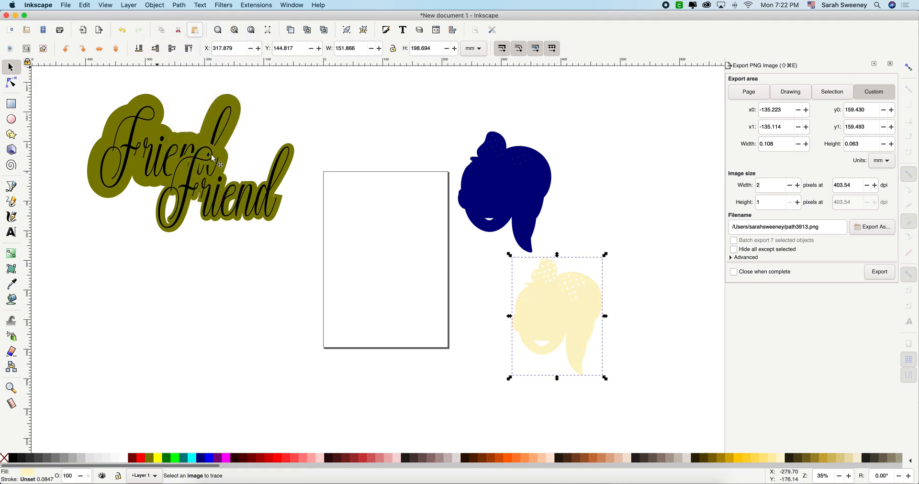
Pick a toolbox tool to begin offsetting the traced girl silhouette
{"action": "left_click", "coordinate": [10, 82]}
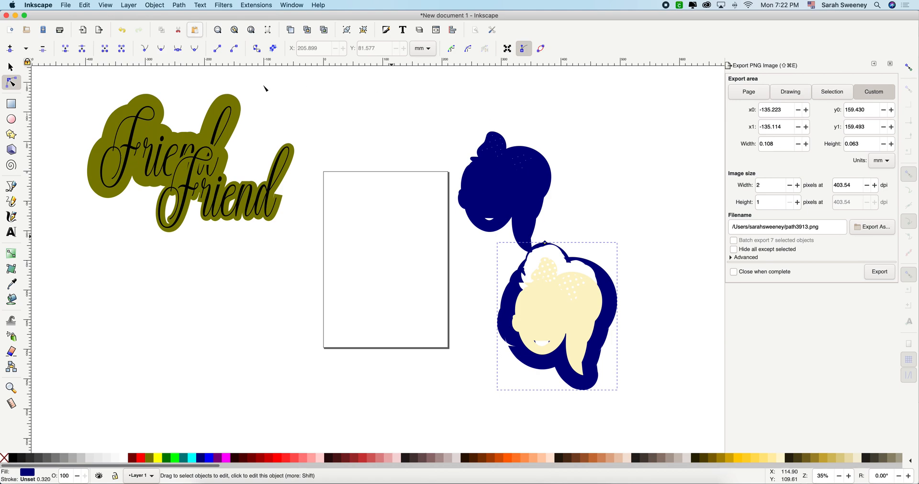
{"action": "mouse_move", "coordinate": [517, 268]}
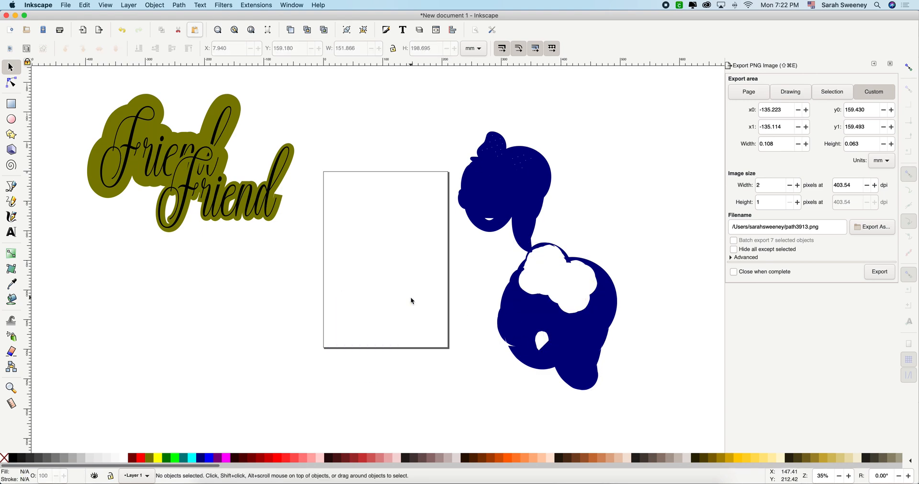
{"action": "mouse_move", "coordinate": [264, 201]}
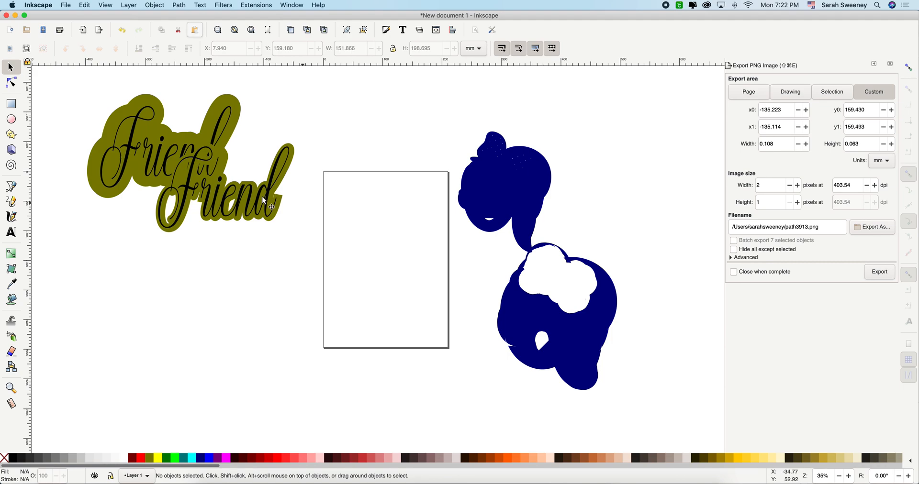
{"action": "mouse_move", "coordinate": [355, 322]}
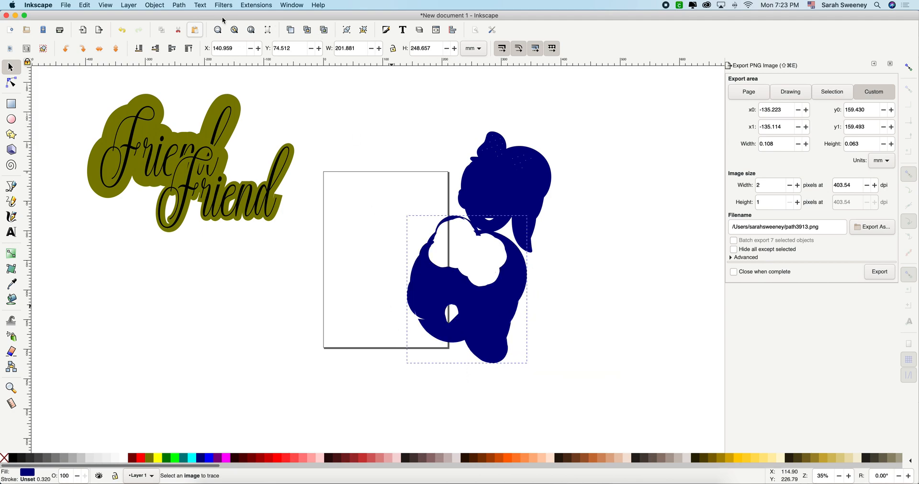
Move the enlarged navy silhouette over the page and break it apart with Path > Break Apart
{"action": "left_click", "coordinate": [469, 265]}
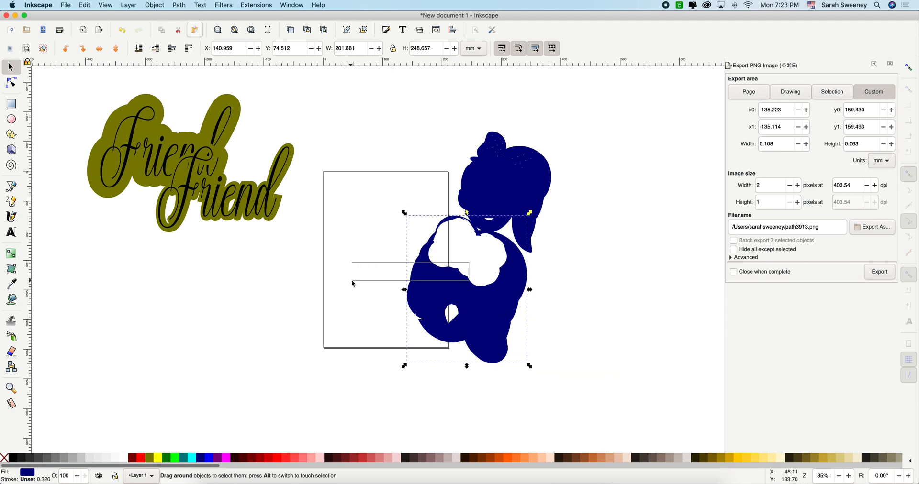
{"action": "left_click", "coordinate": [383, 313]}
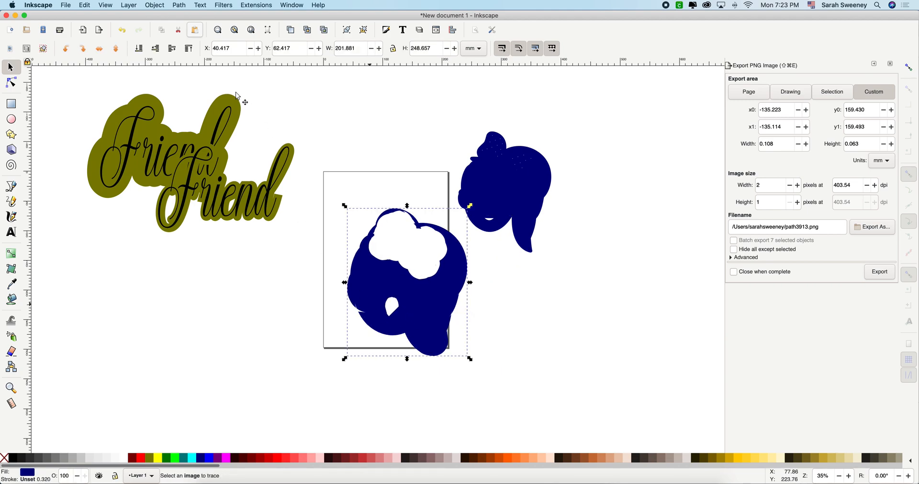
{"action": "left_click", "coordinate": [178, 4]}
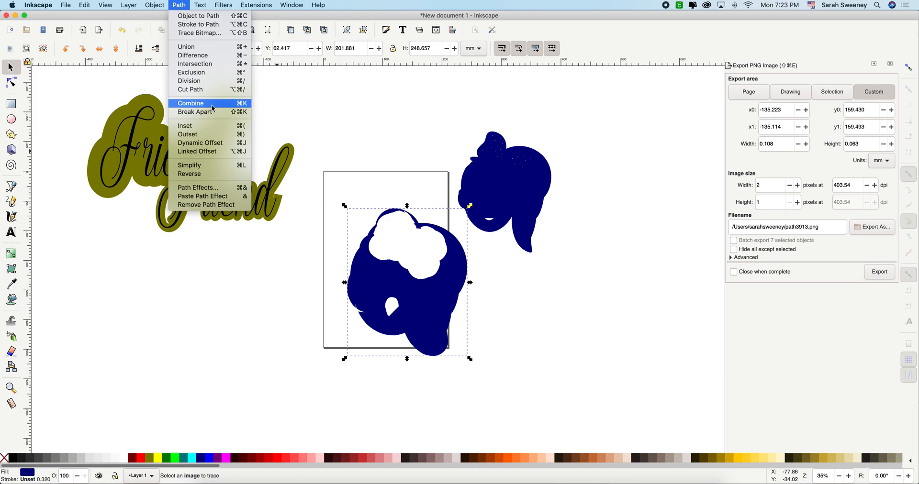
{"action": "mouse_move", "coordinate": [195, 112]}
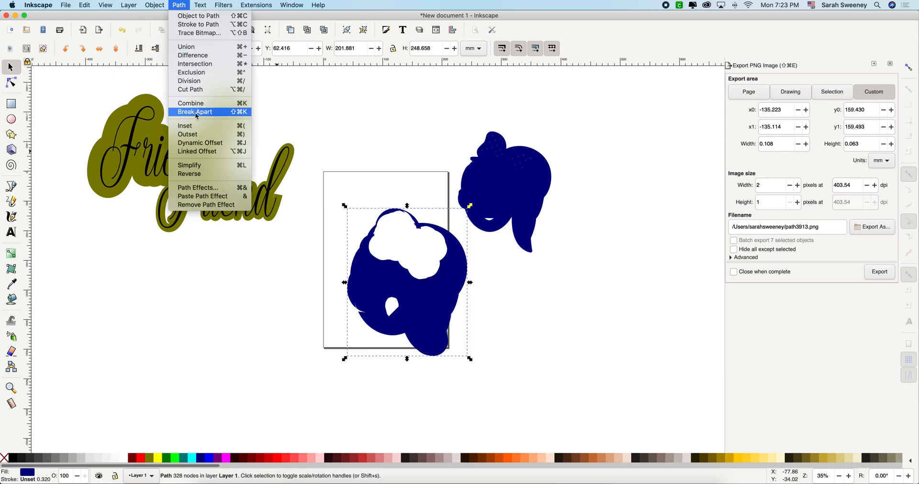
{"action": "left_click", "coordinate": [195, 112]}
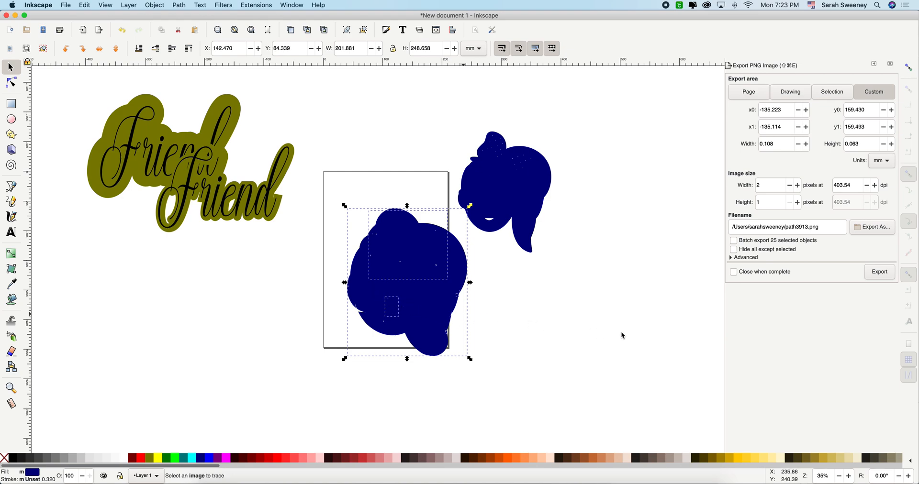
Shift the broken-apart navy pieces to the right, deselect them, then reselect a piece
{"action": "left_click_drag", "start_coordinate": [406, 281], "coordinate": [648, 313]}
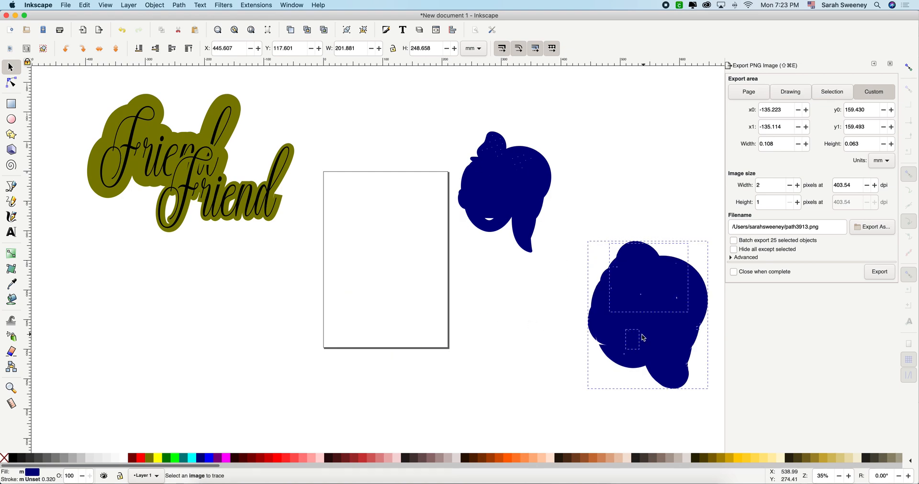
{"action": "left_click", "coordinate": [642, 337]}
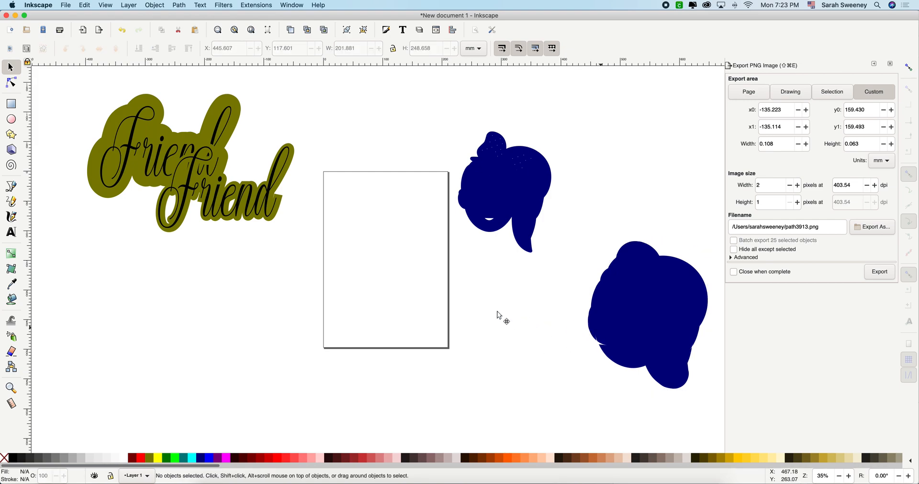
{"action": "left_click", "coordinate": [648, 313]}
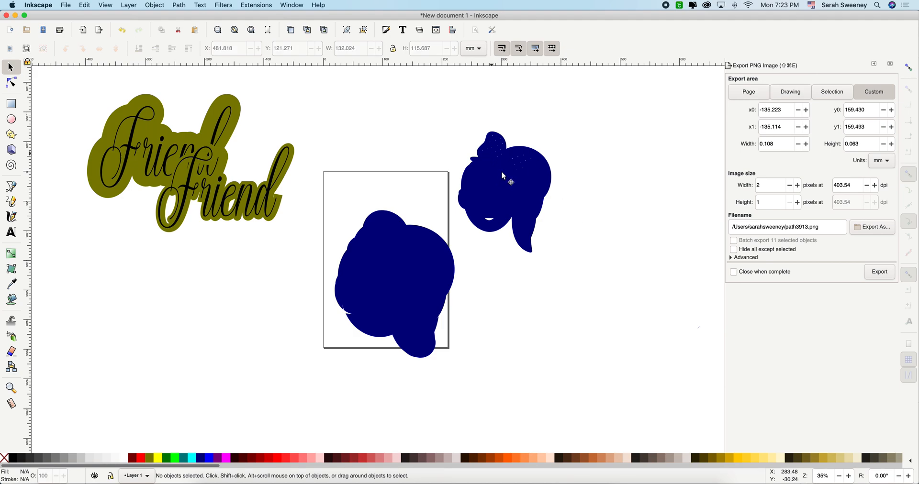
{"action": "mouse_move", "coordinate": [530, 189]}
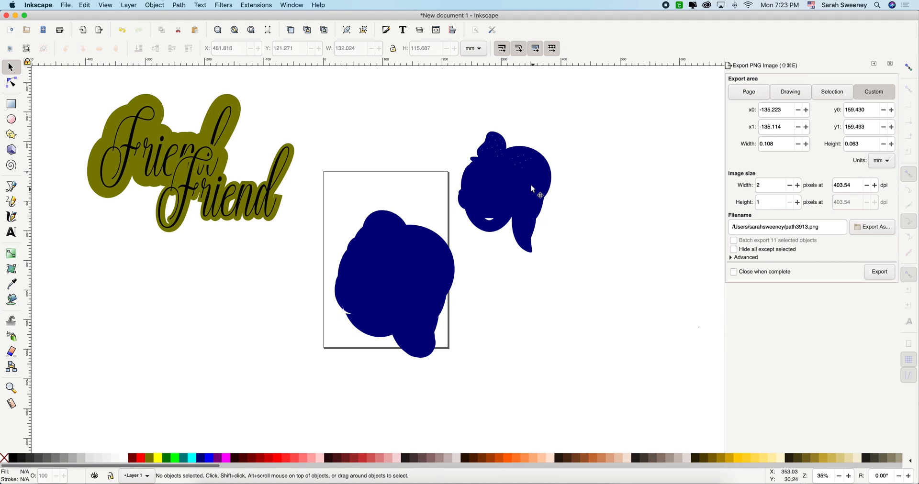
{"action": "mouse_move", "coordinate": [530, 183]}
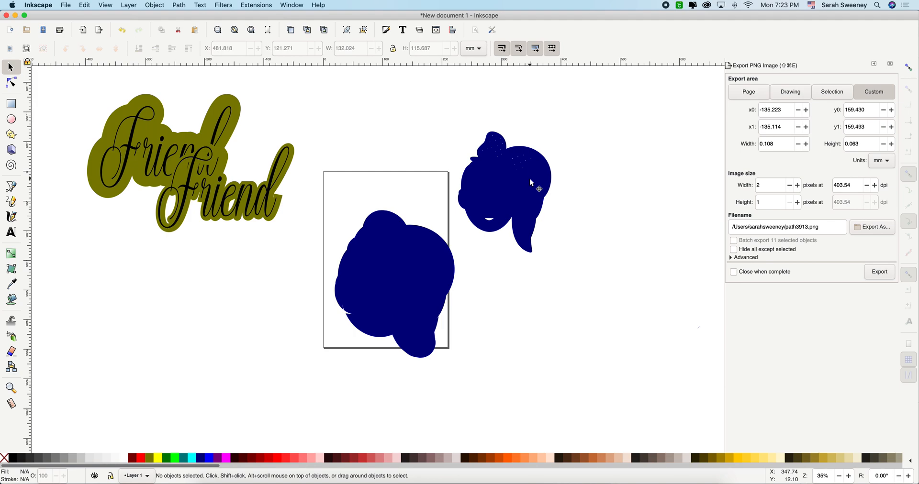
{"action": "mouse_move", "coordinate": [184, 169]}
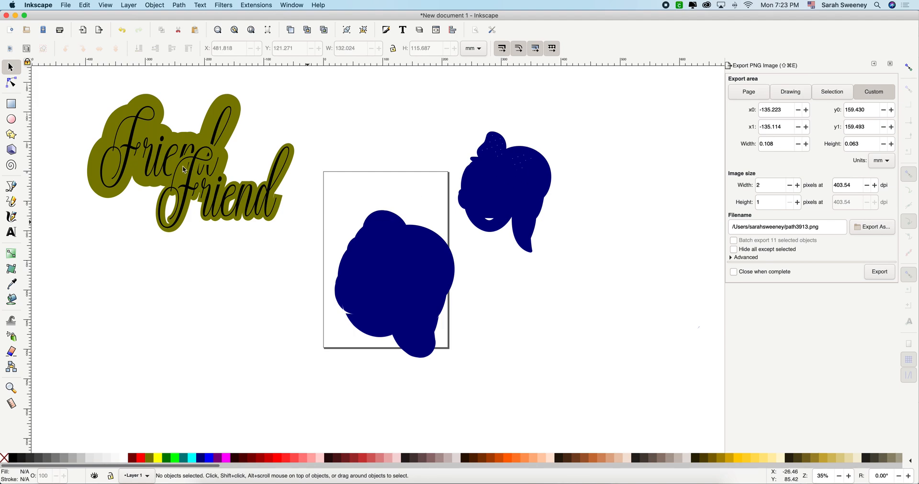
{"action": "mouse_move", "coordinate": [58, 86]}
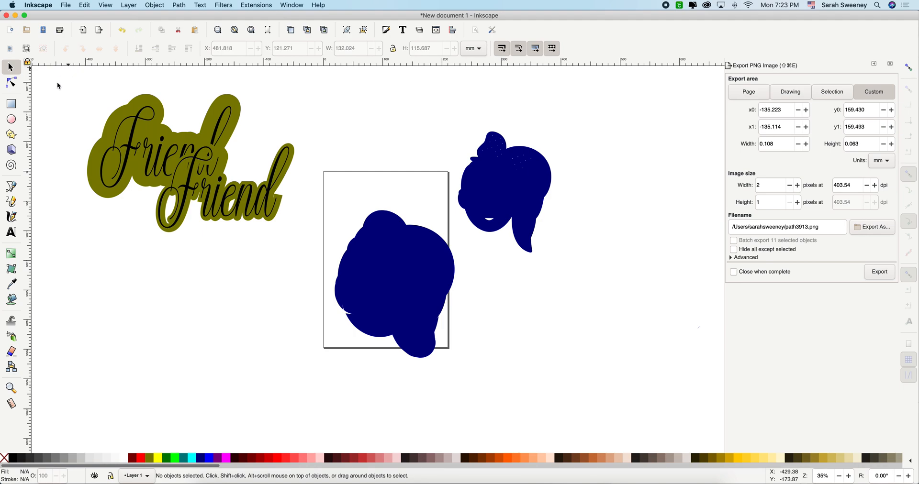
{"action": "mouse_move", "coordinate": [66, 5]}
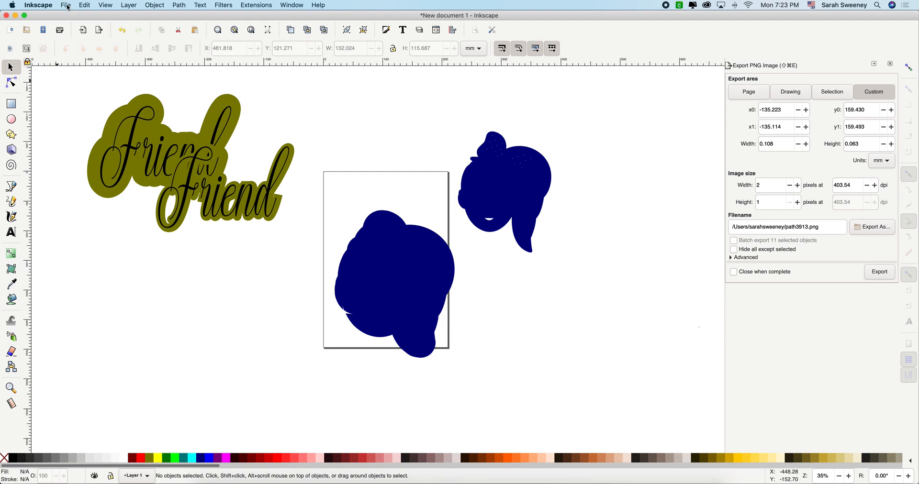
Start Save As for drawing.svg on the Desktop and open the file-format list
{"action": "left_click", "coordinate": [65, 5]}
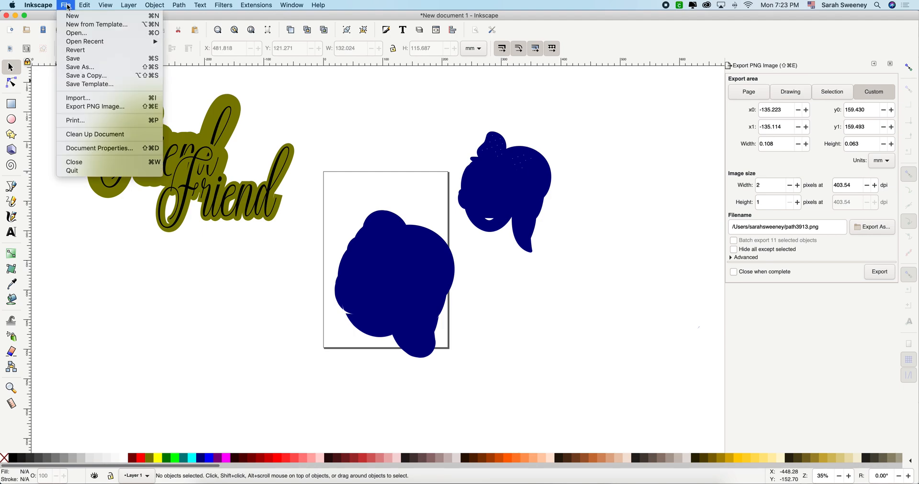
{"action": "mouse_move", "coordinate": [83, 73]}
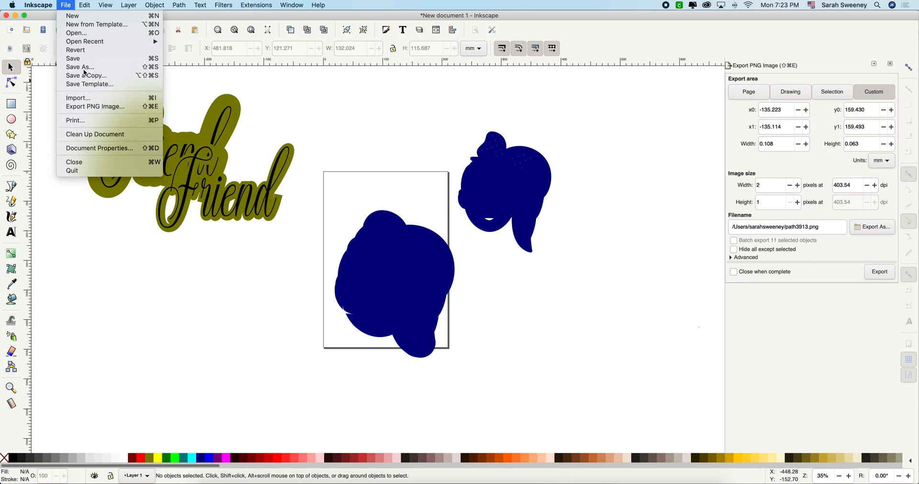
{"action": "left_click", "coordinate": [79, 67]}
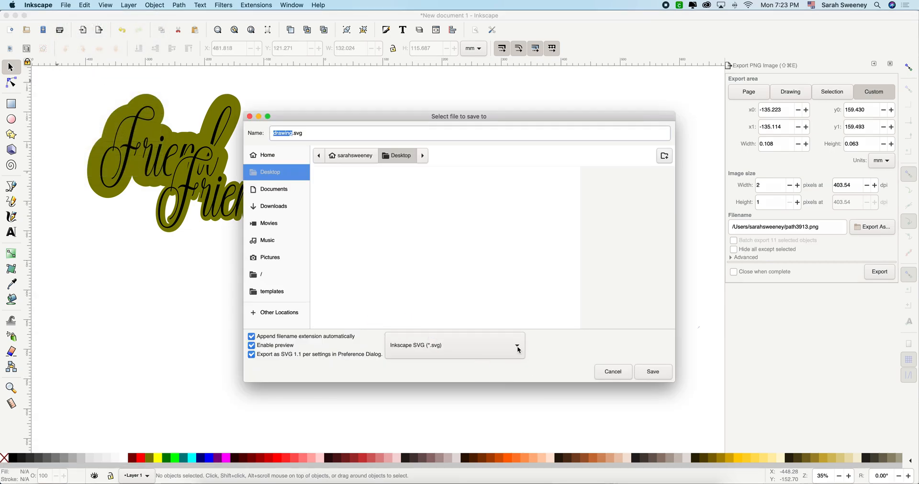
{"action": "left_click", "coordinate": [517, 346]}
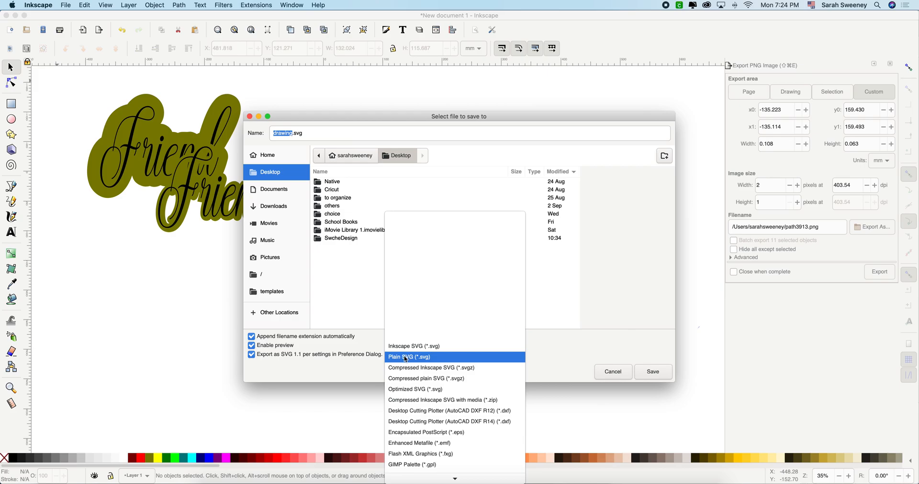